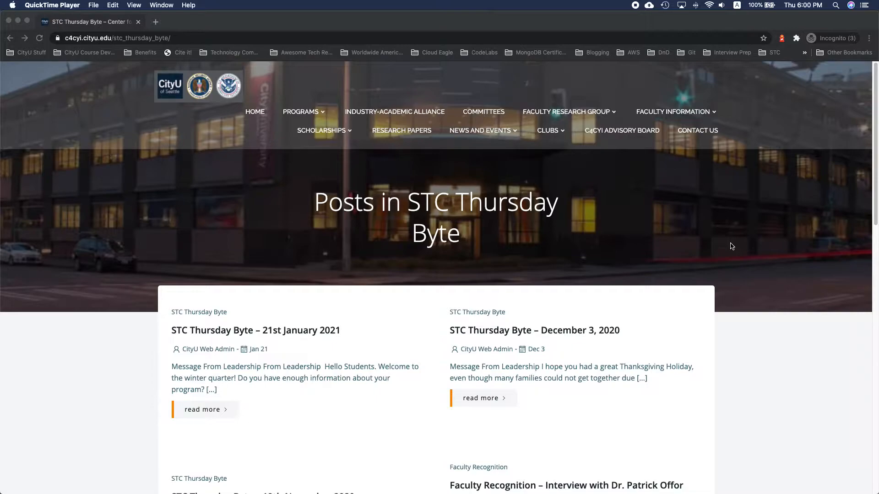
# Step: Scroll down the STC Thursday Byte category page toward the Jan 21 date link
pyautogui.scroll(-3)
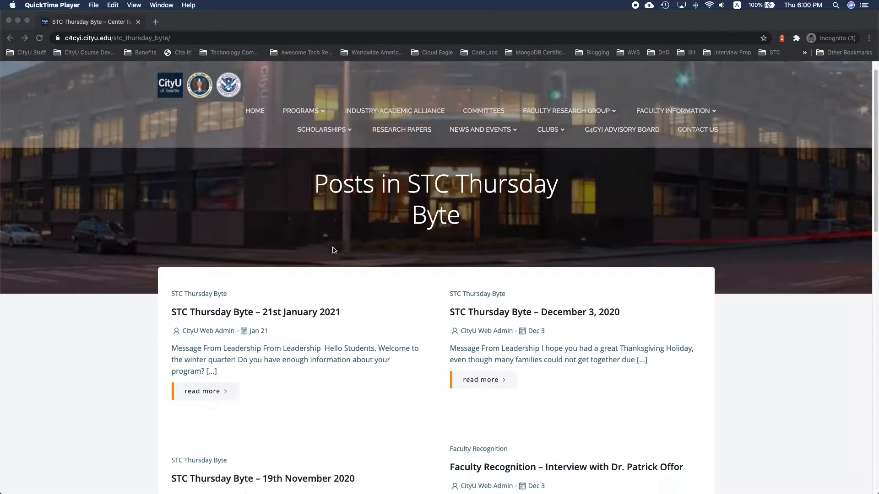
pyautogui.scroll(-3)
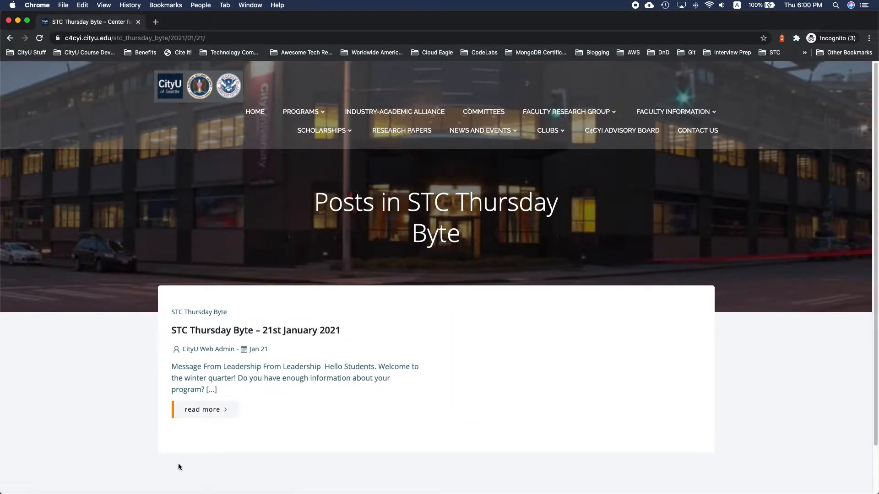
pyautogui.moveTo(196, 407)
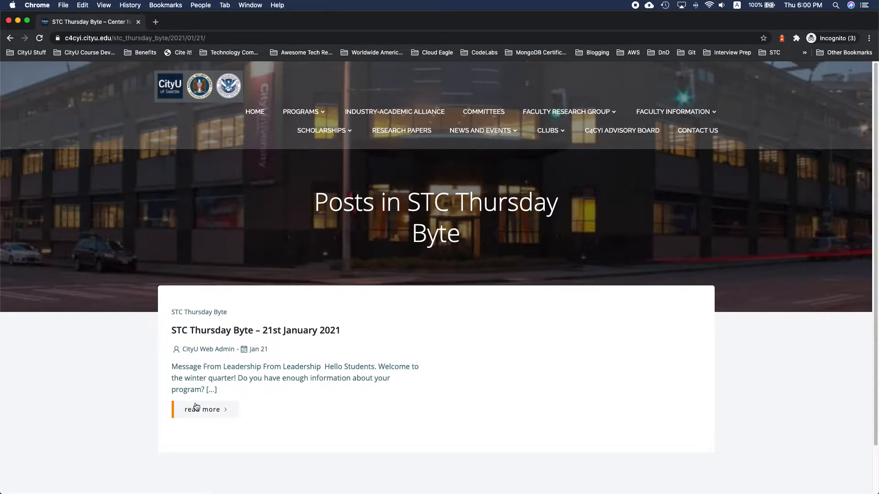
pyautogui.moveTo(426, 487)
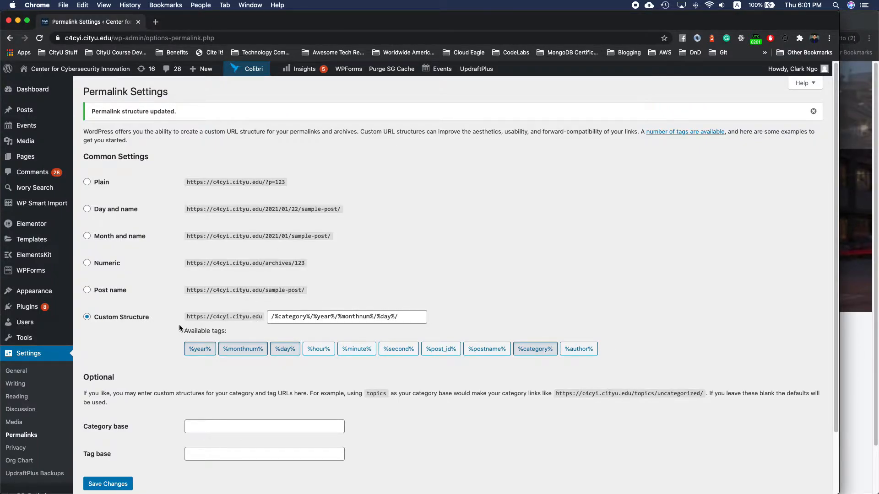
pyautogui.moveTo(238, 327)
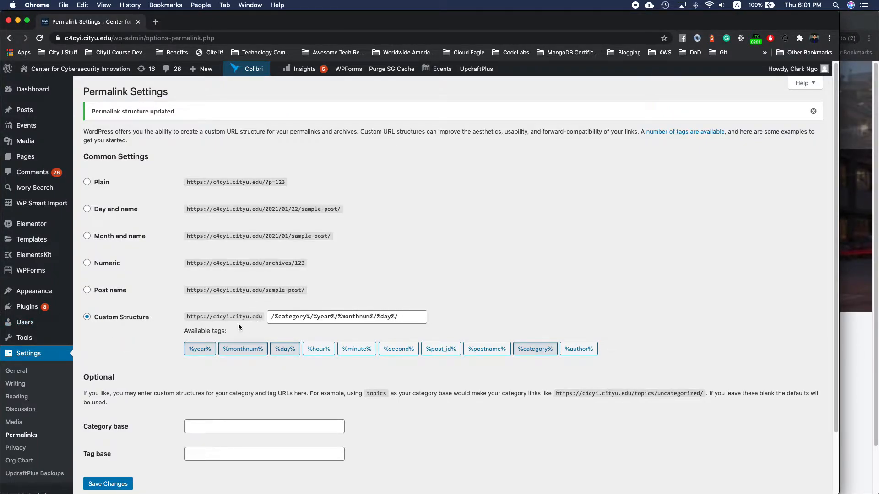
pyautogui.moveTo(296, 29)
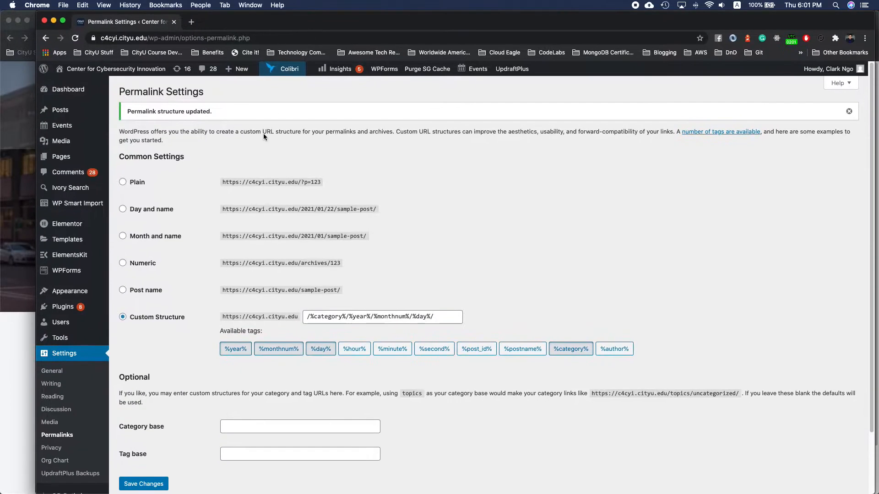
# Step: Save the Post name permalink structure and check the January 21 post at its name-only address
pyautogui.click(123, 290)
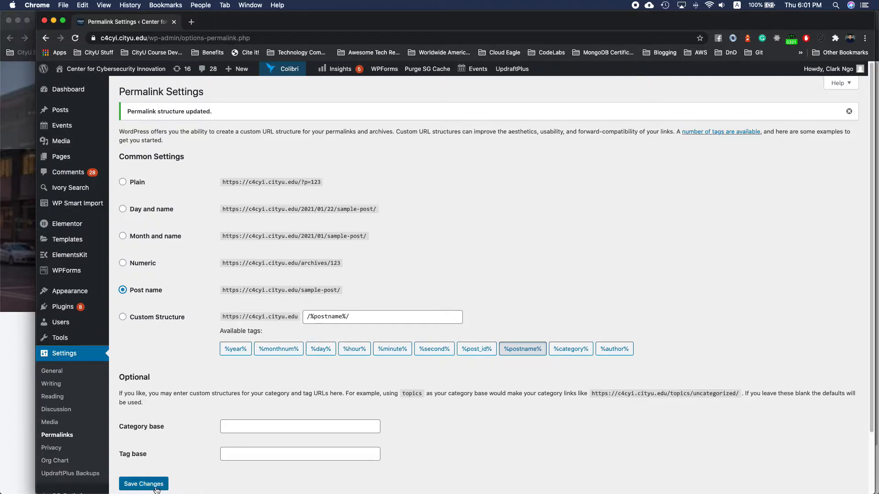
pyautogui.click(142, 483)
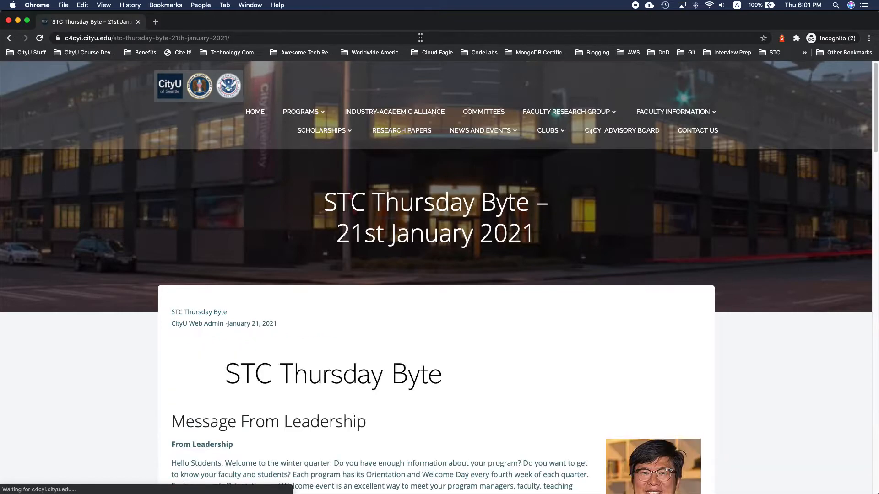
pyautogui.scroll(-3)
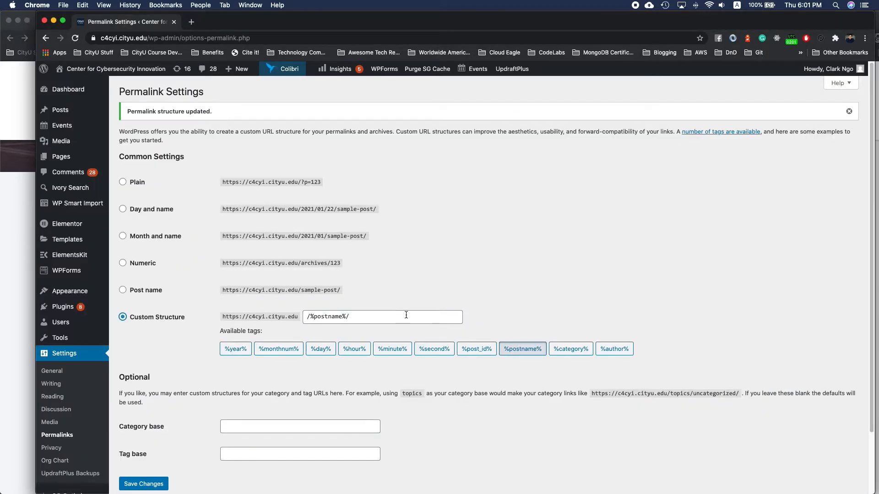
# Step: Restore /%category%/%year%/%monthnum%/%day%/ in the Custom Structure field
pyautogui.click(570, 348)
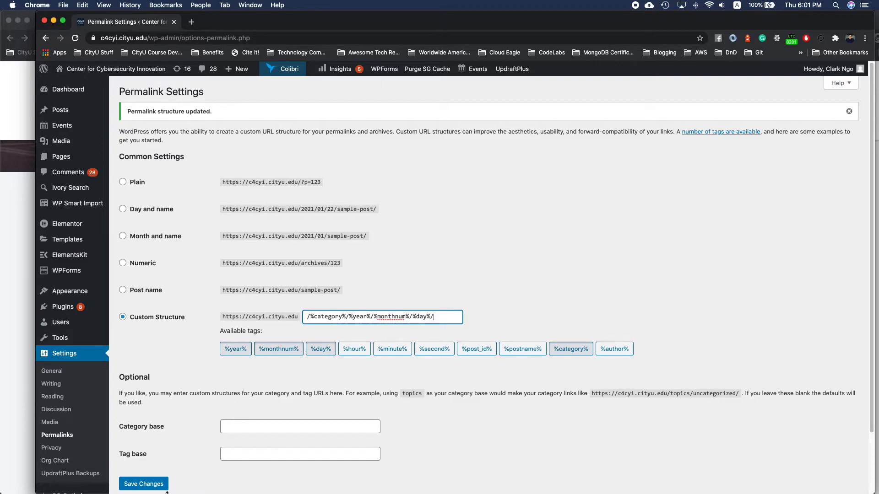
pyautogui.click(142, 483)
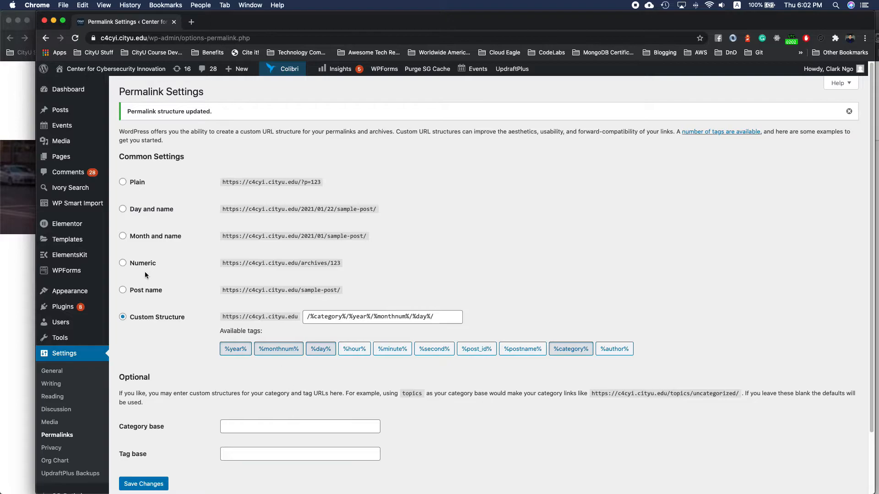
pyautogui.click(123, 290)
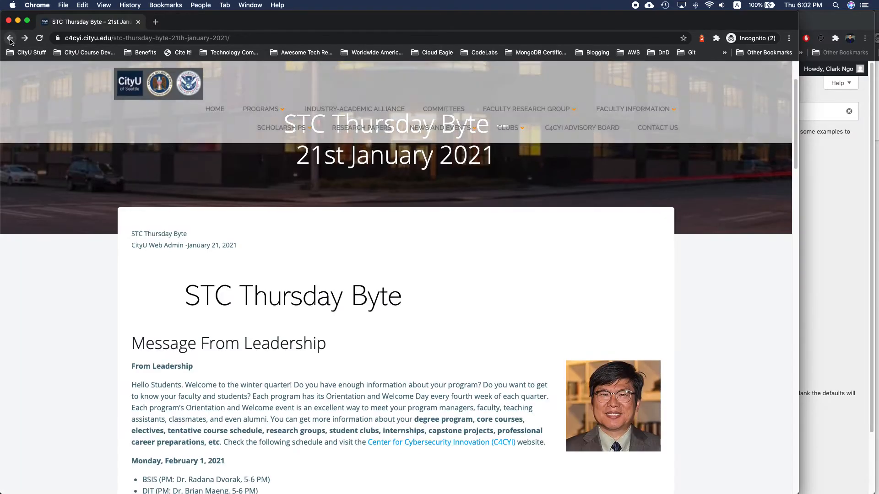
# Step: Go to the STC Thursday Byte post list via the NEWS AND EVENTS menu
pyautogui.scroll(-3)
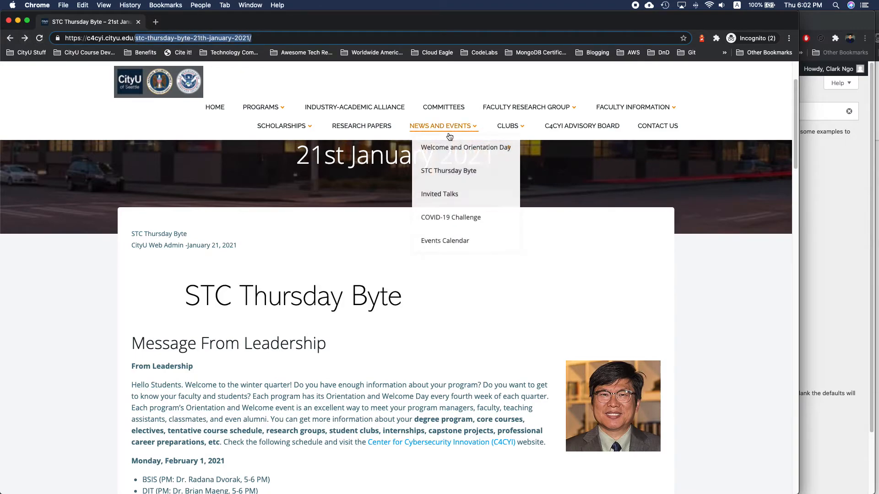
pyautogui.click(449, 171)
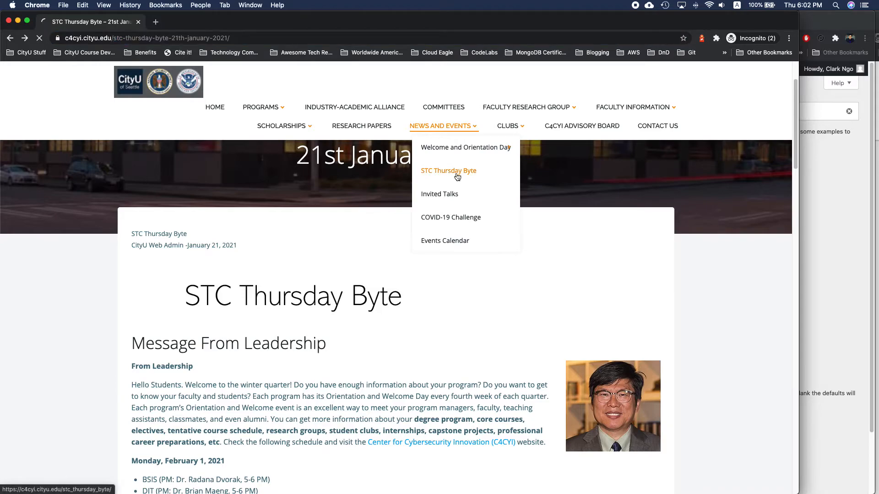
pyautogui.click(449, 171)
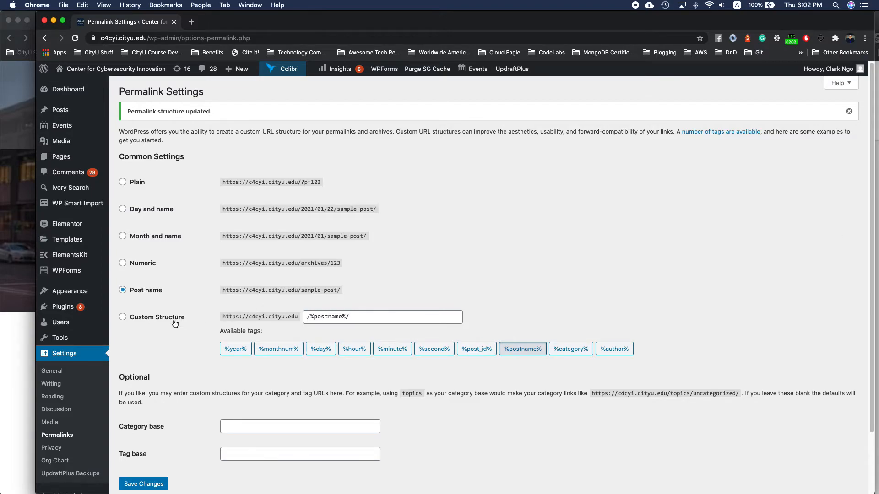
# Step: Save the custom permalink structure /%category%/%postname%/ built from the category and postname tags
pyautogui.click(122, 317)
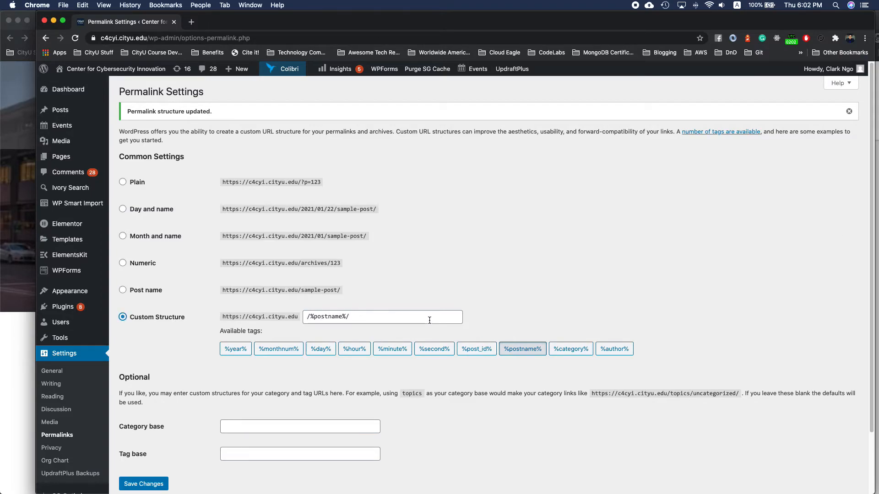
pyautogui.click(382, 317)
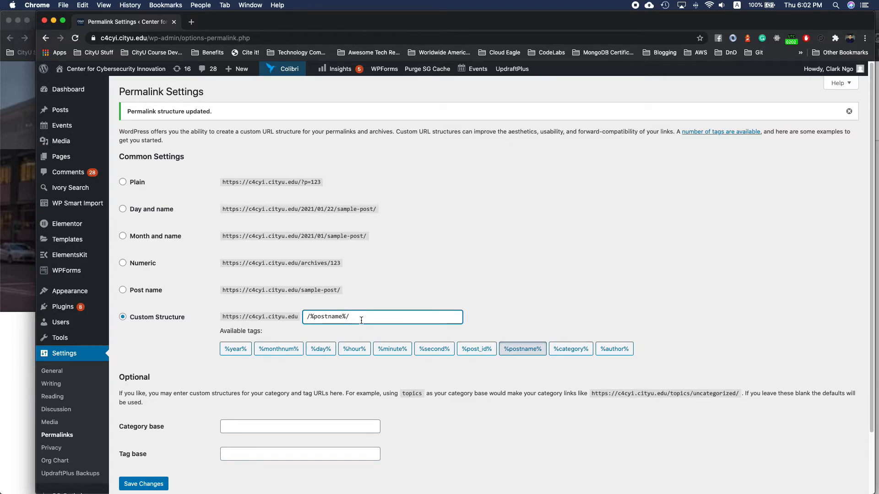
pyautogui.click(520, 349)
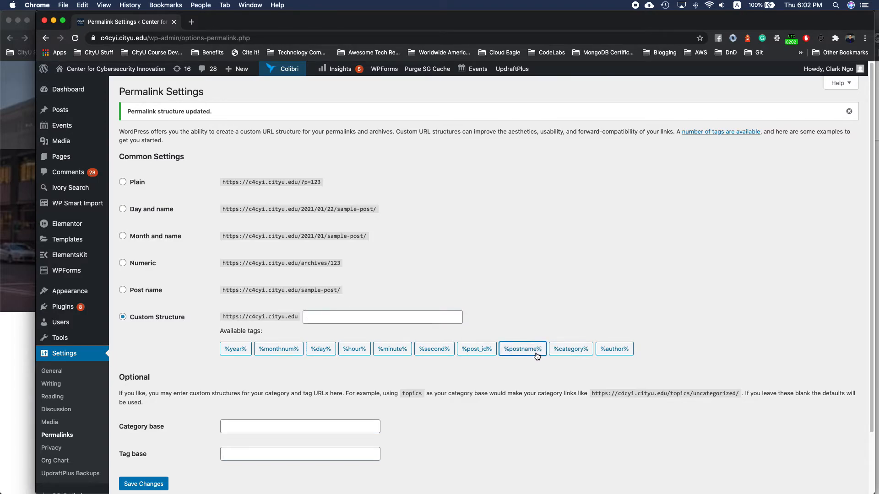
pyautogui.click(571, 349)
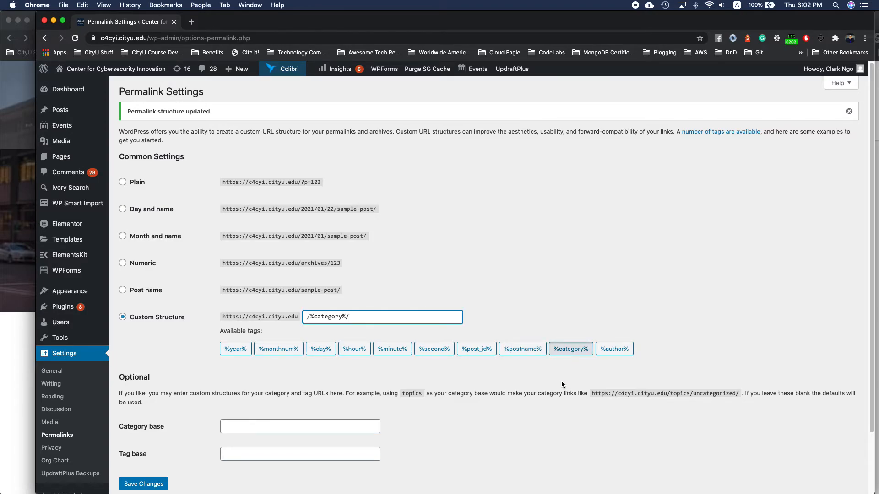
pyautogui.click(521, 349)
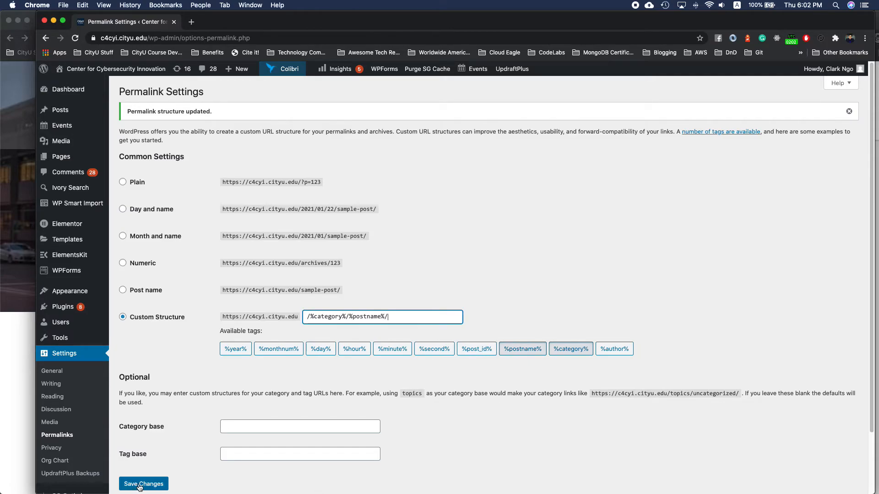
pyautogui.click(143, 483)
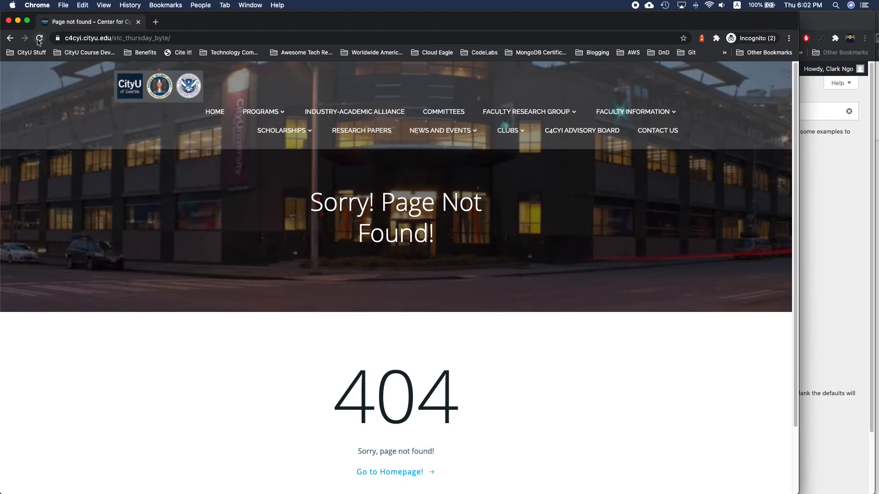
# Step: Reload the 404 category page and open the full 21 January 2021 post
pyautogui.click(39, 39)
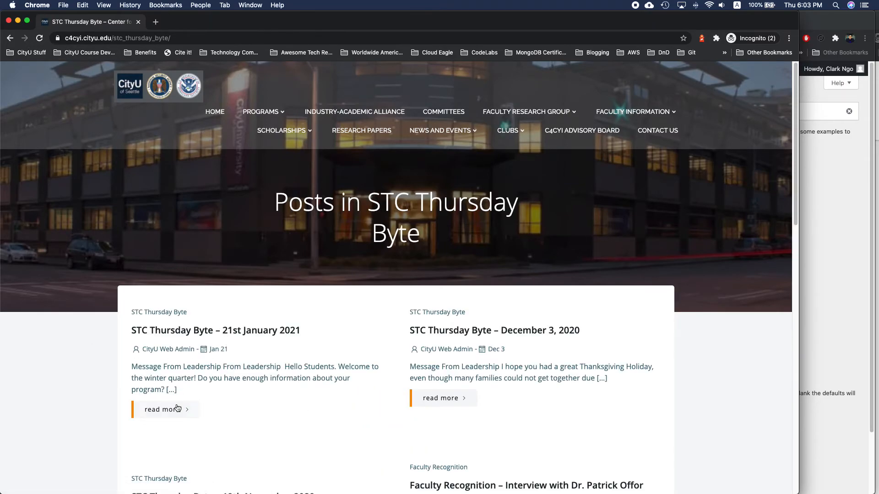
pyautogui.click(162, 409)
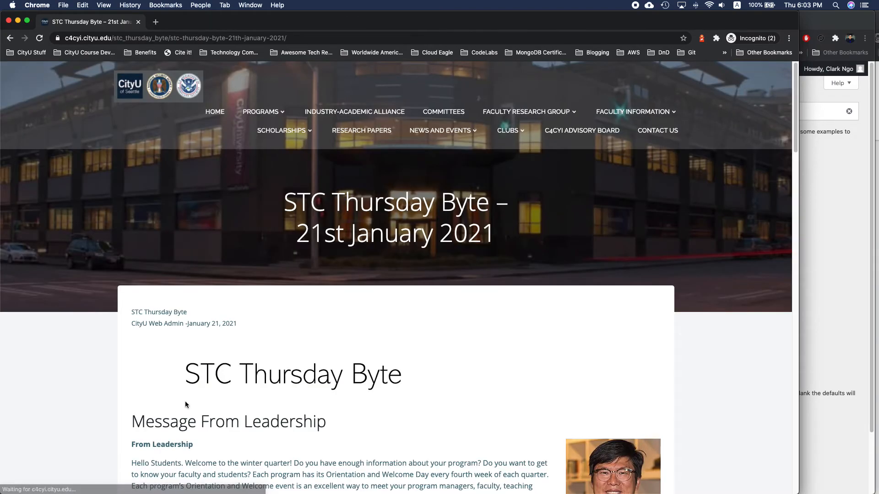
pyautogui.scroll(-3)
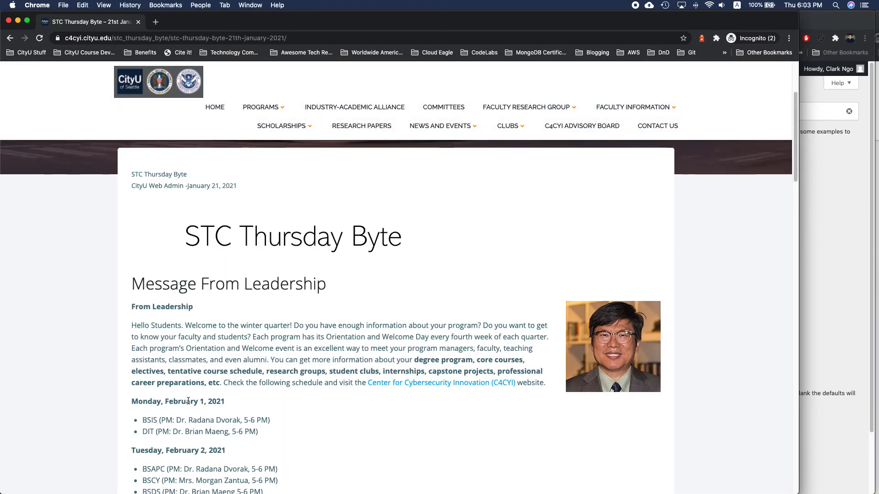
pyautogui.scroll(-3)
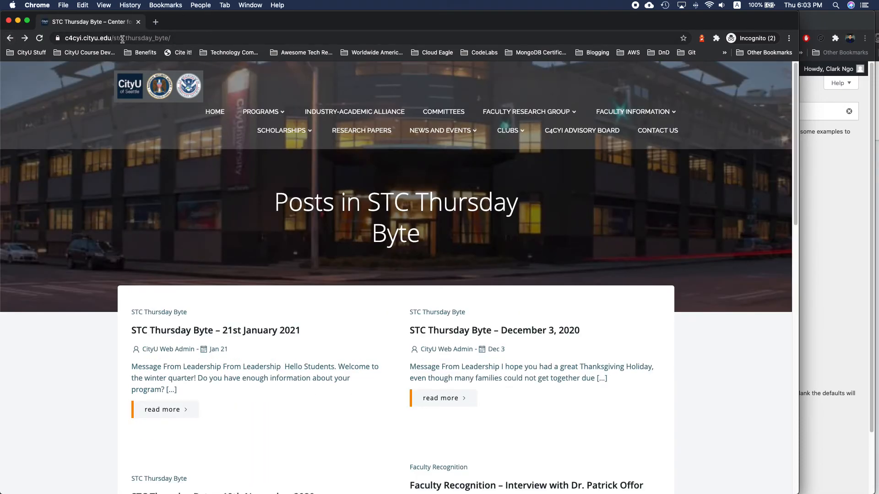
# Step: Inspect the category list and post addresses in the address bar to confirm the category-plus-name URL
pyautogui.click(129, 37)
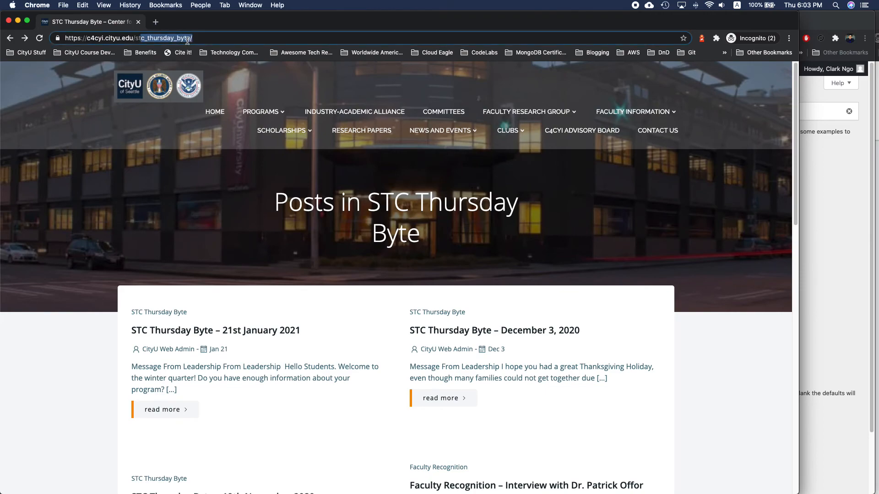
pyautogui.click(215, 331)
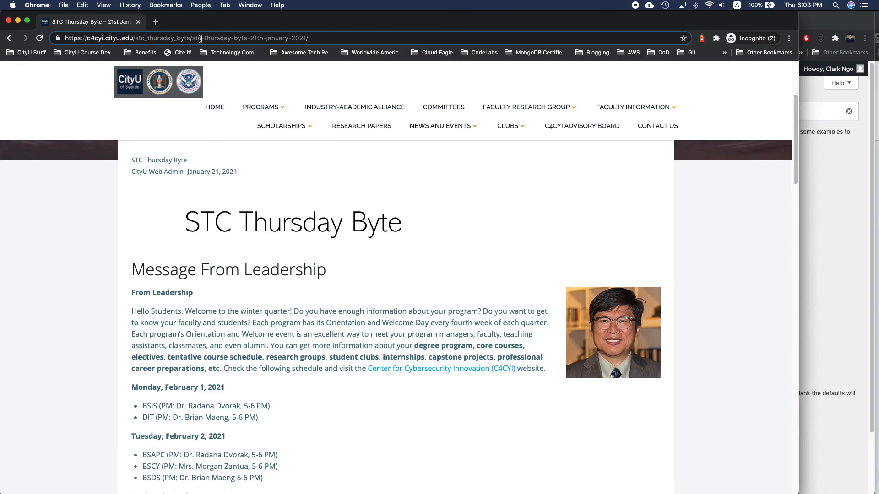
pyautogui.doubleClick(252, 39)
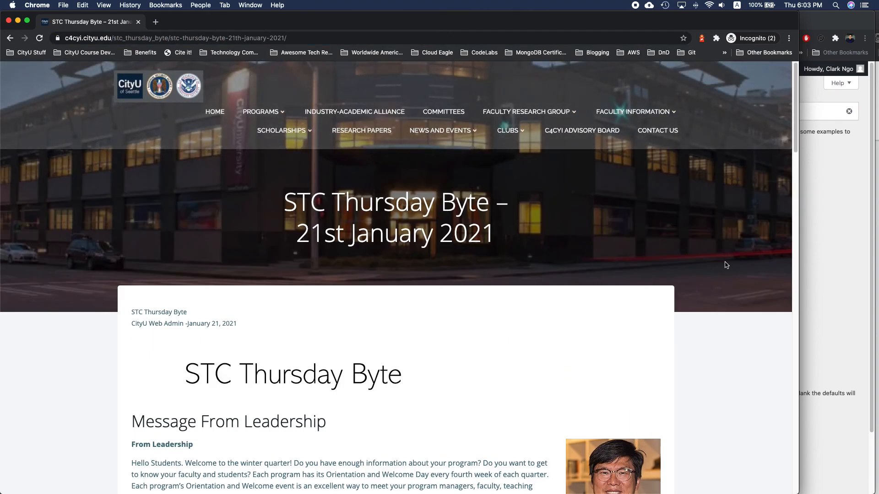
pyautogui.scroll(-3)
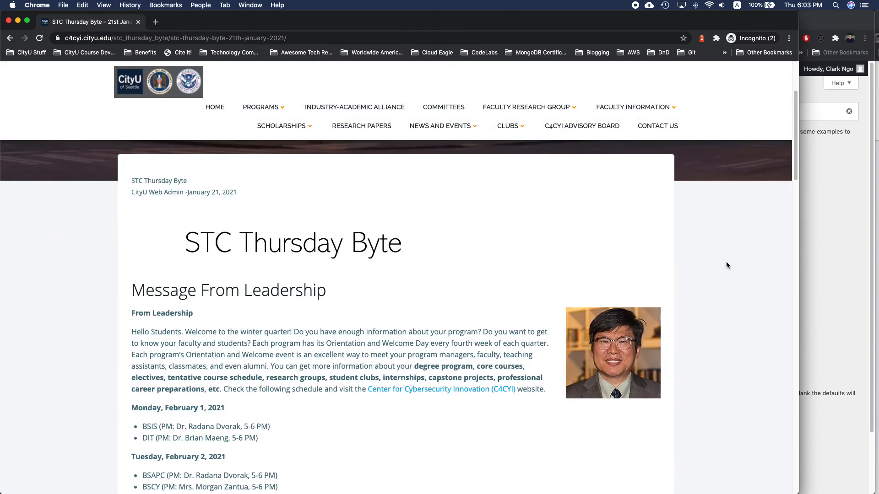